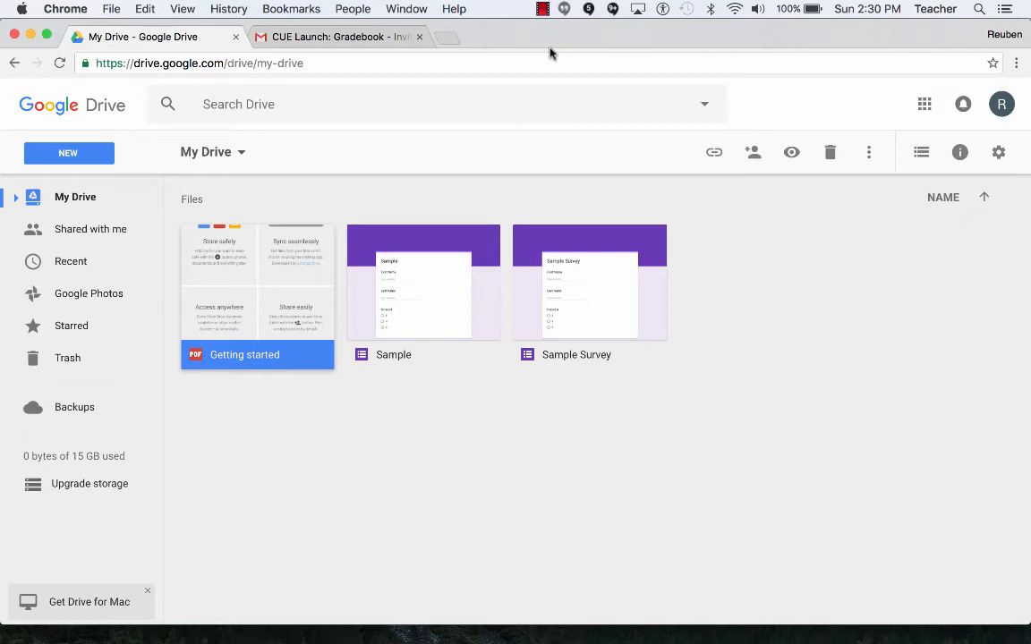
pyautogui.moveTo(326, 155)
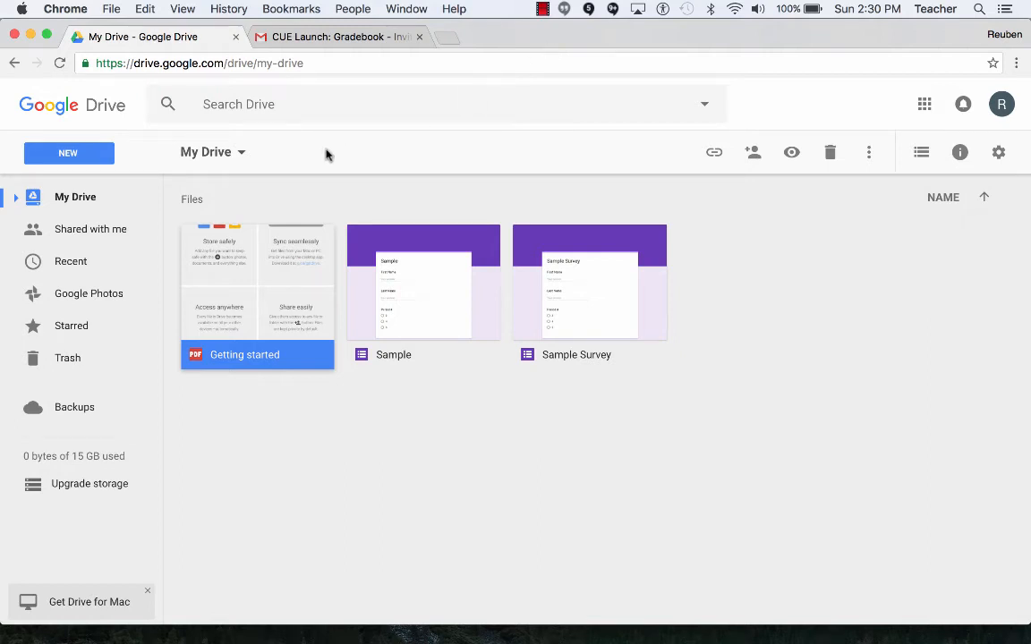
pyautogui.moveTo(69, 153)
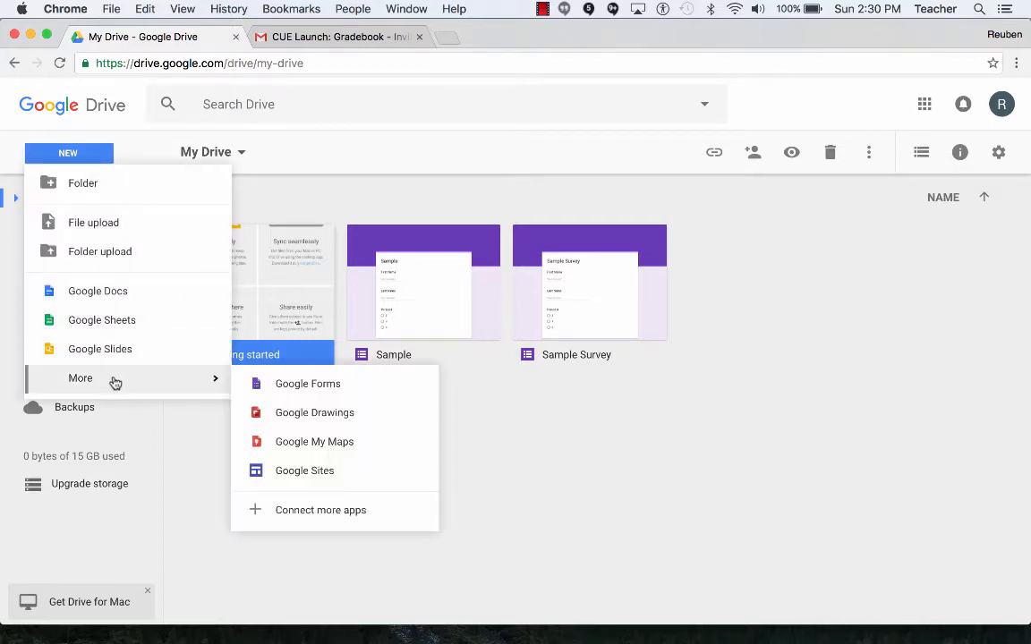
# Create a new blank Google Site from Google Drive's New menu.
pyautogui.click(304, 470)
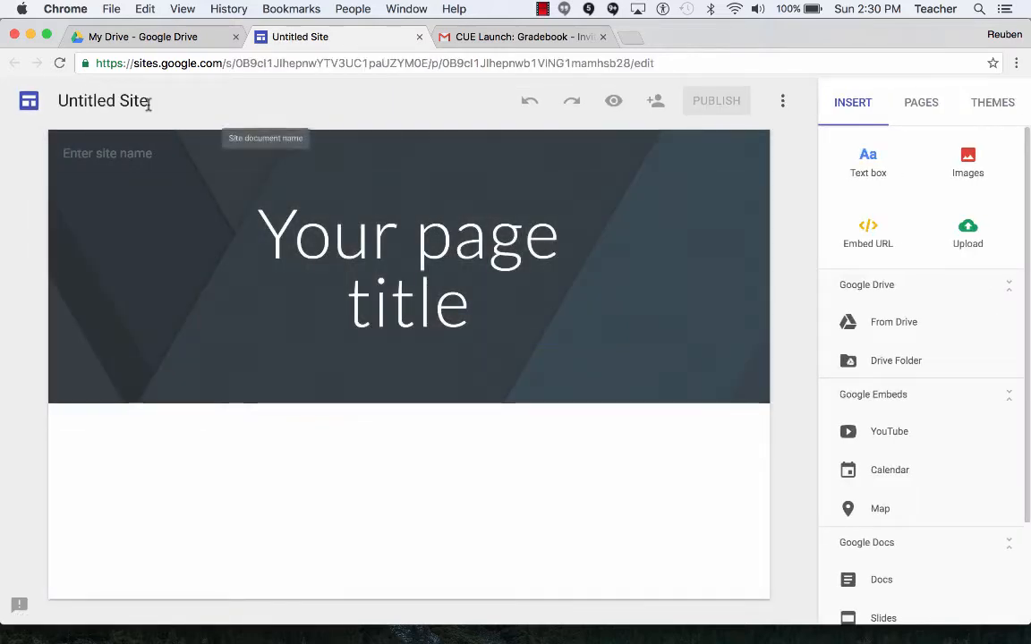
# Rename the site from 'Untitled Site' to 'Test Site'.
pyautogui.click(103, 100)
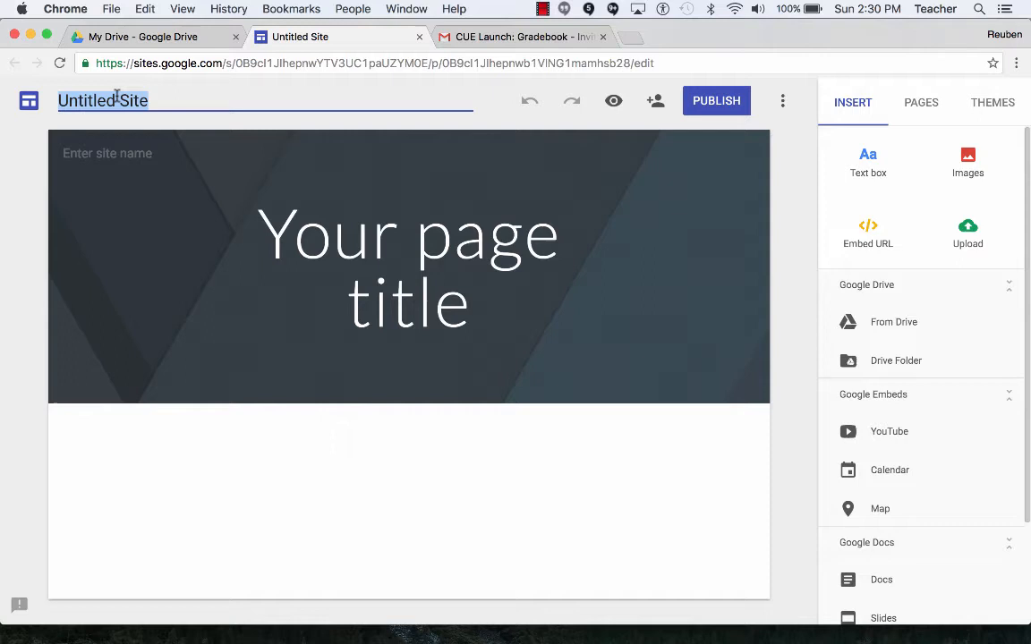
pyautogui.write('Test Site')
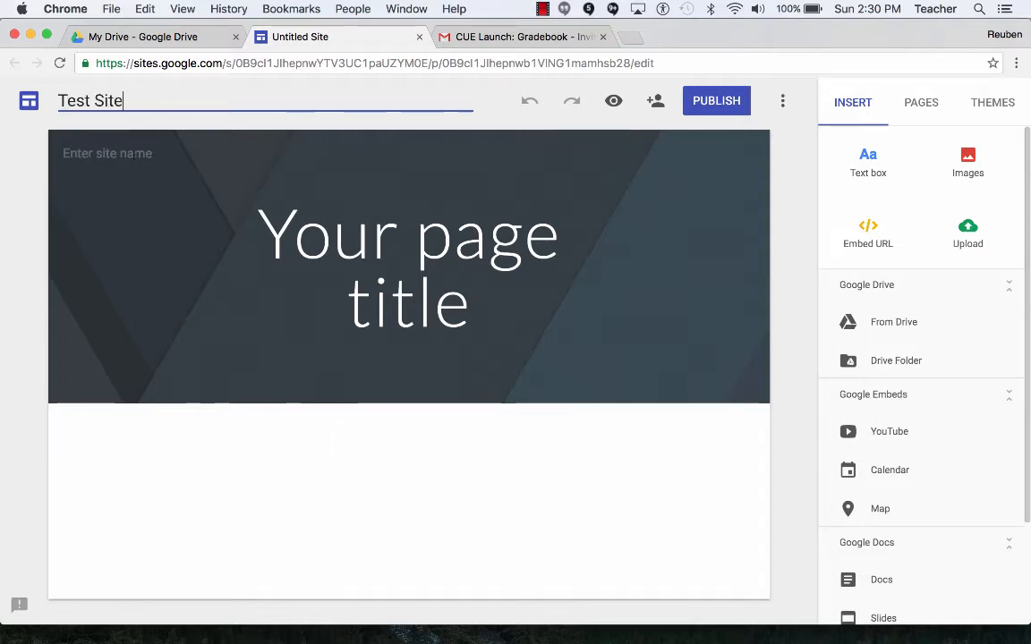
pyautogui.moveTo(182, 105)
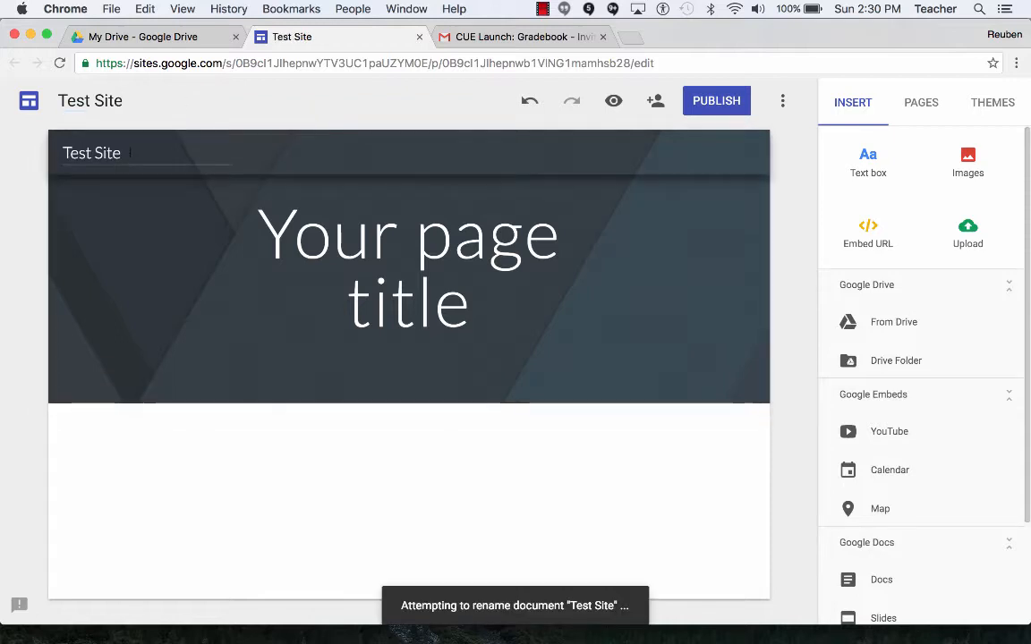
# Replace the 'Your page title' placeholder with 'CUE Launch'.
pyautogui.click(407, 266)
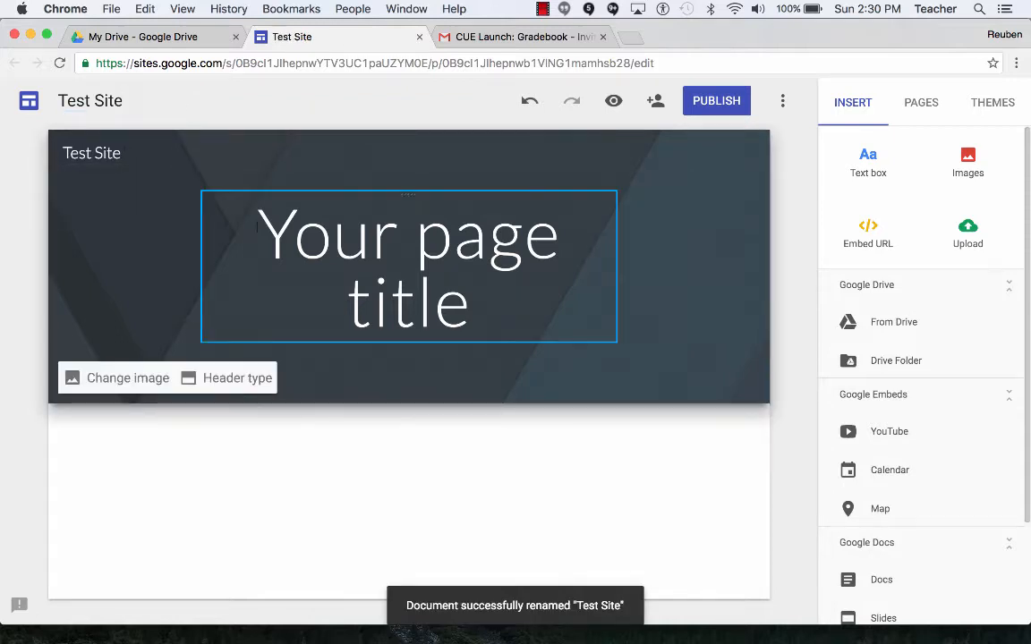
pyautogui.click(408, 269)
pyautogui.write('CUE Launch')
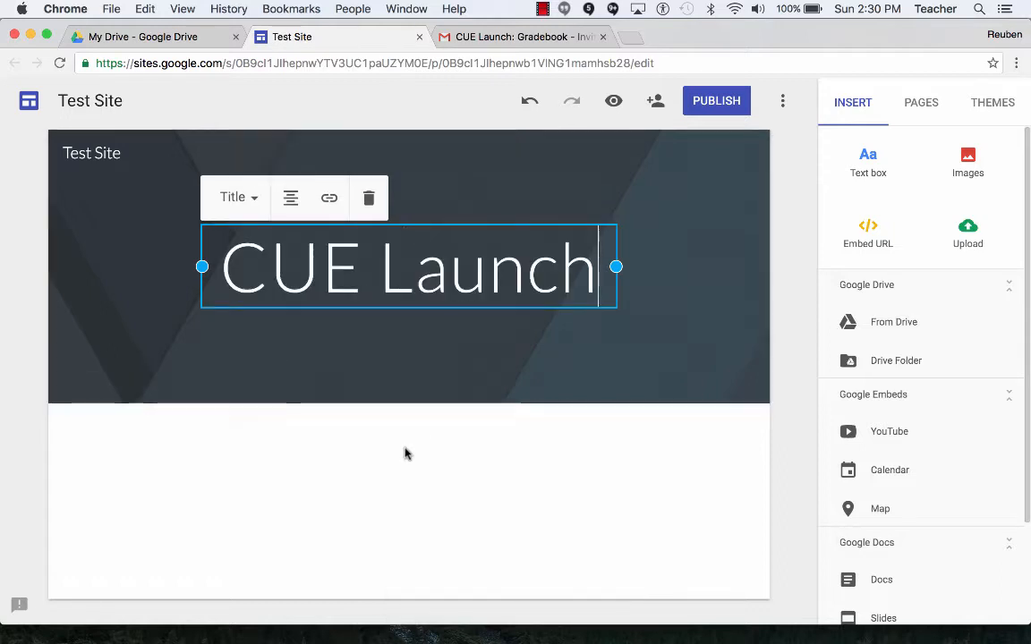
pyautogui.click(439, 481)
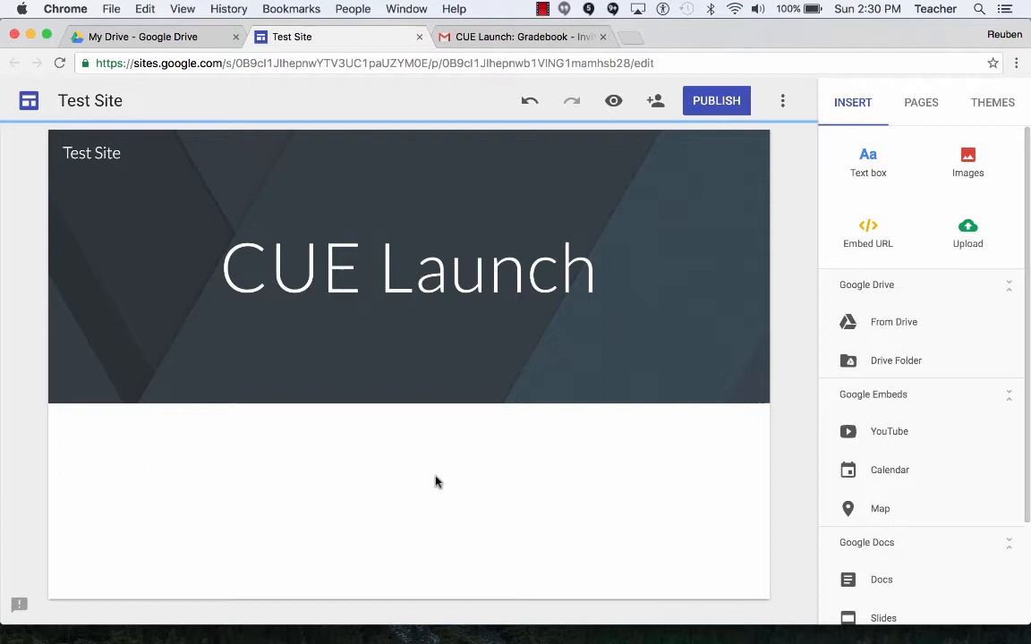
pyautogui.moveTo(400, 488)
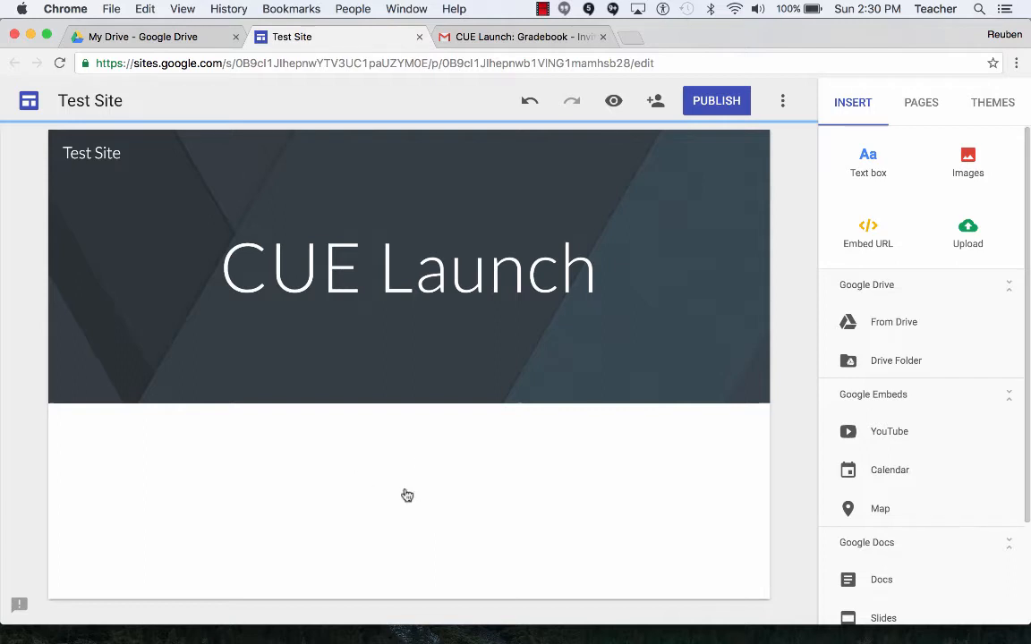
# Bring up the insert wheel in the blank page body below the header.
pyautogui.click(407, 495)
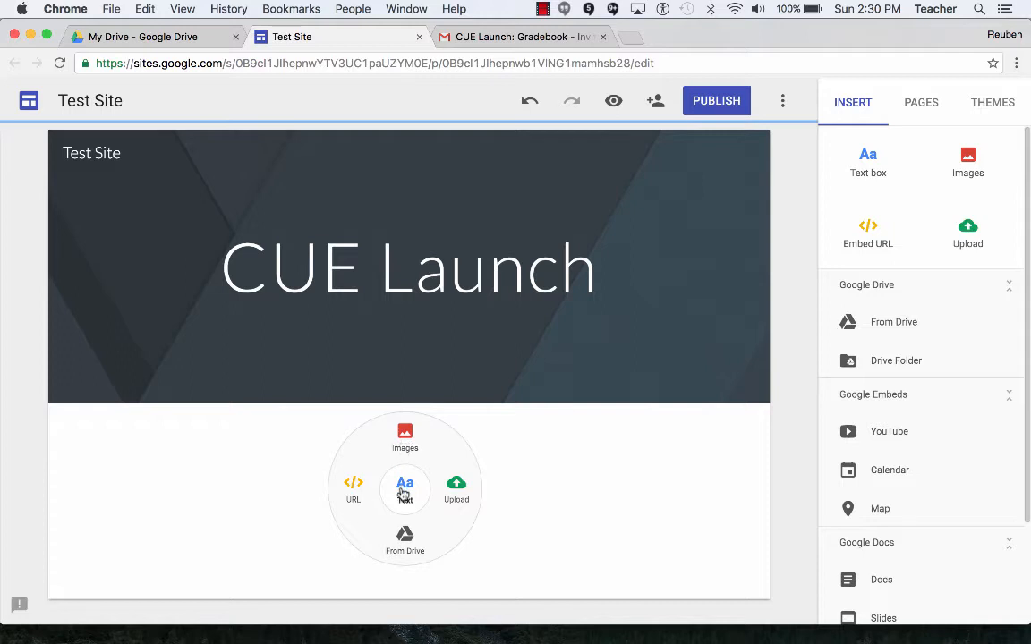
pyautogui.moveTo(404, 533)
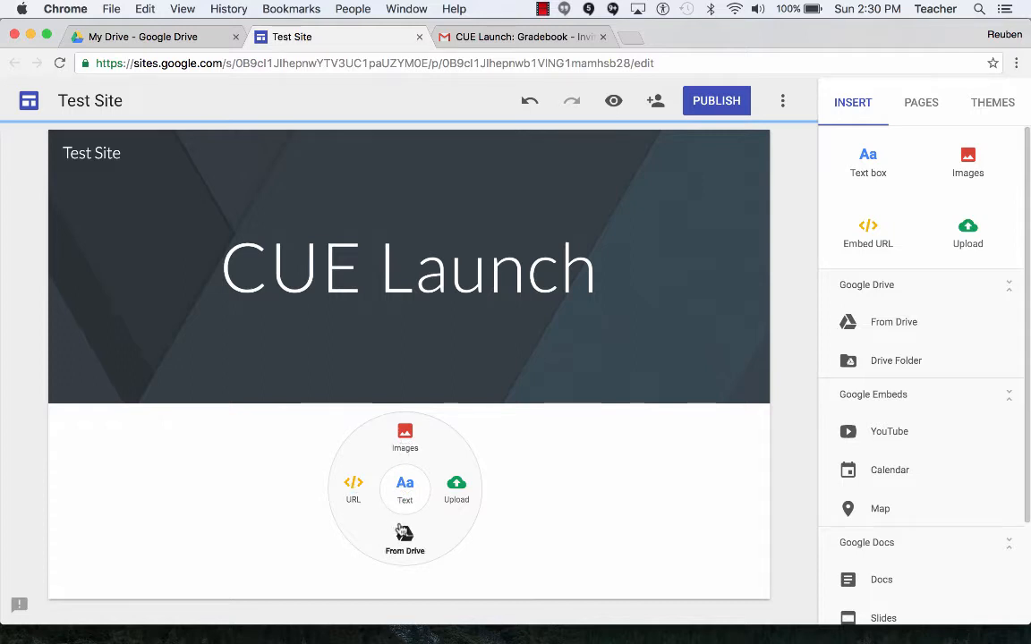
pyautogui.moveTo(658, 426)
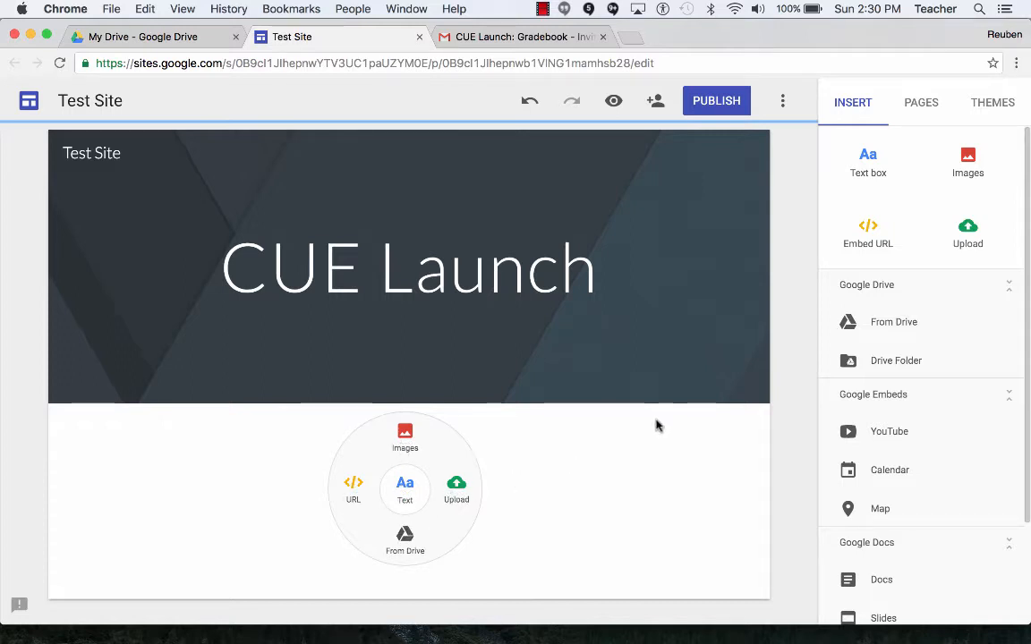
pyautogui.moveTo(940, 171)
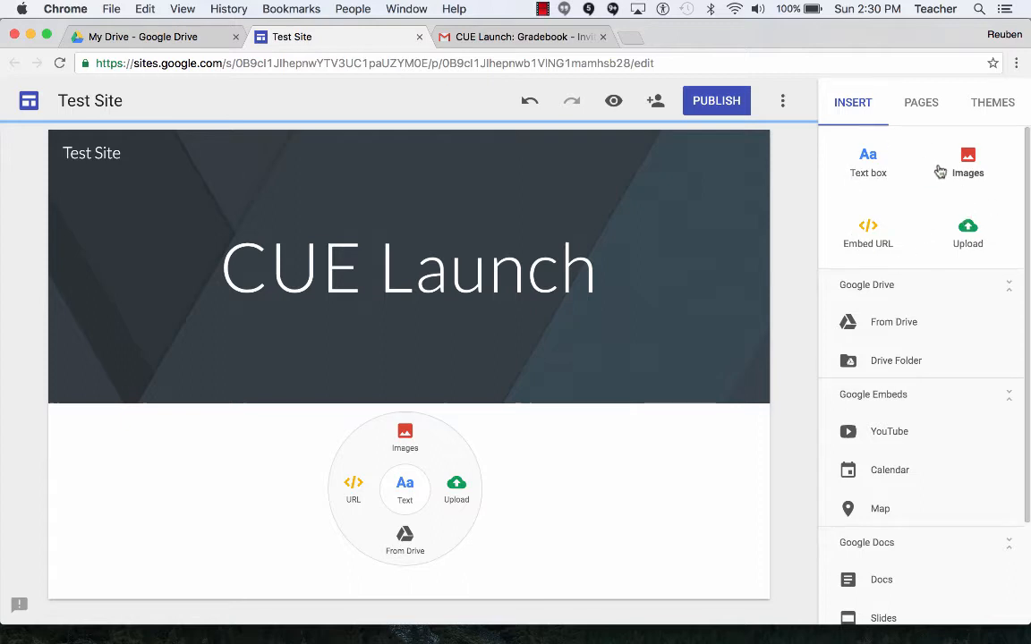
pyautogui.moveTo(564, 481)
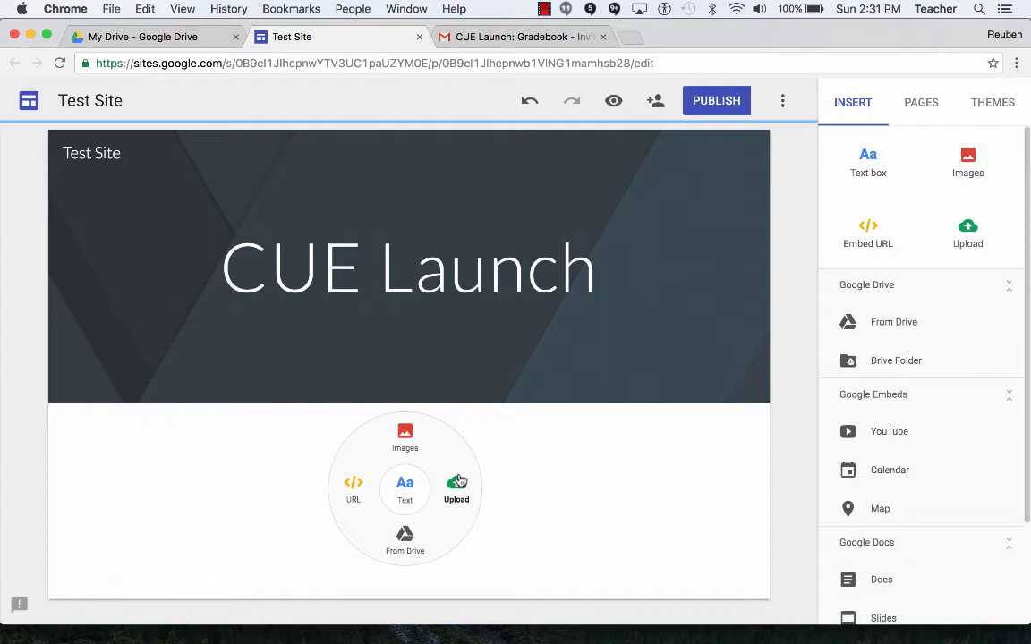
pyautogui.moveTo(404, 437)
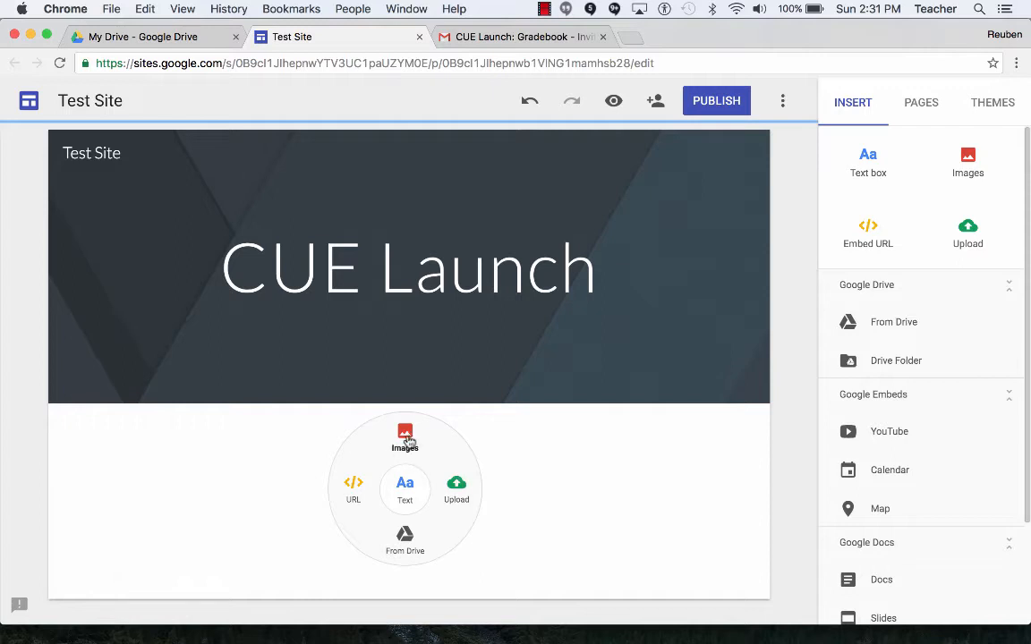
pyautogui.moveTo(405, 490)
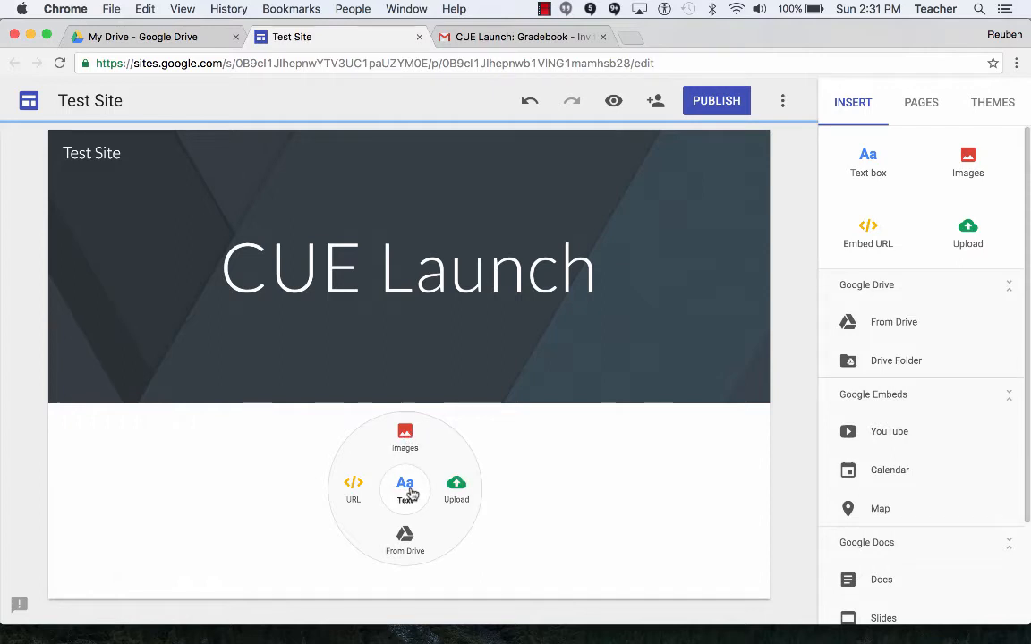
pyautogui.moveTo(922, 204)
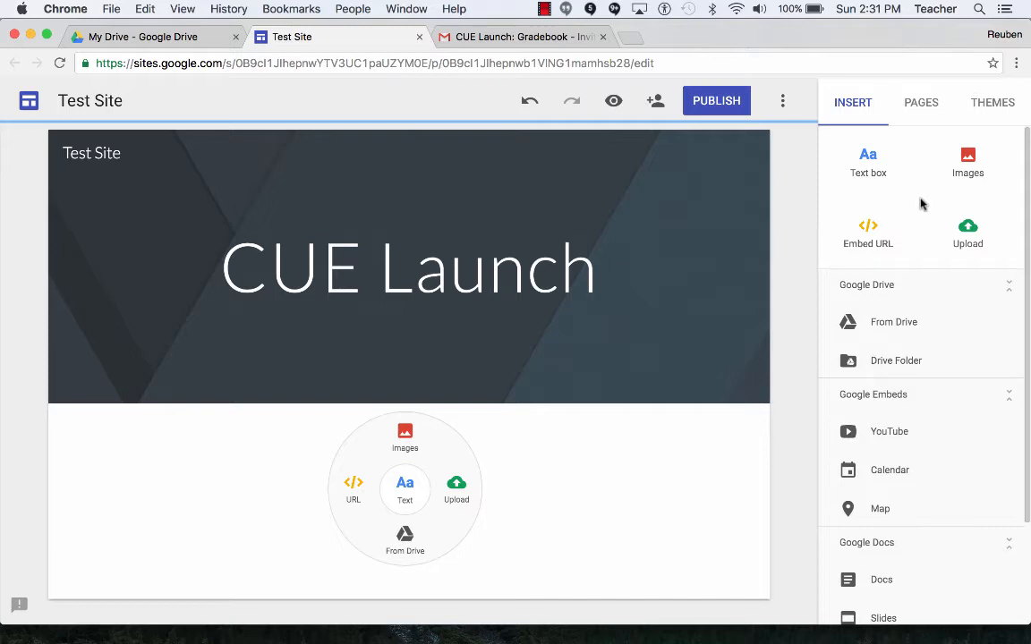
pyautogui.moveTo(404, 490)
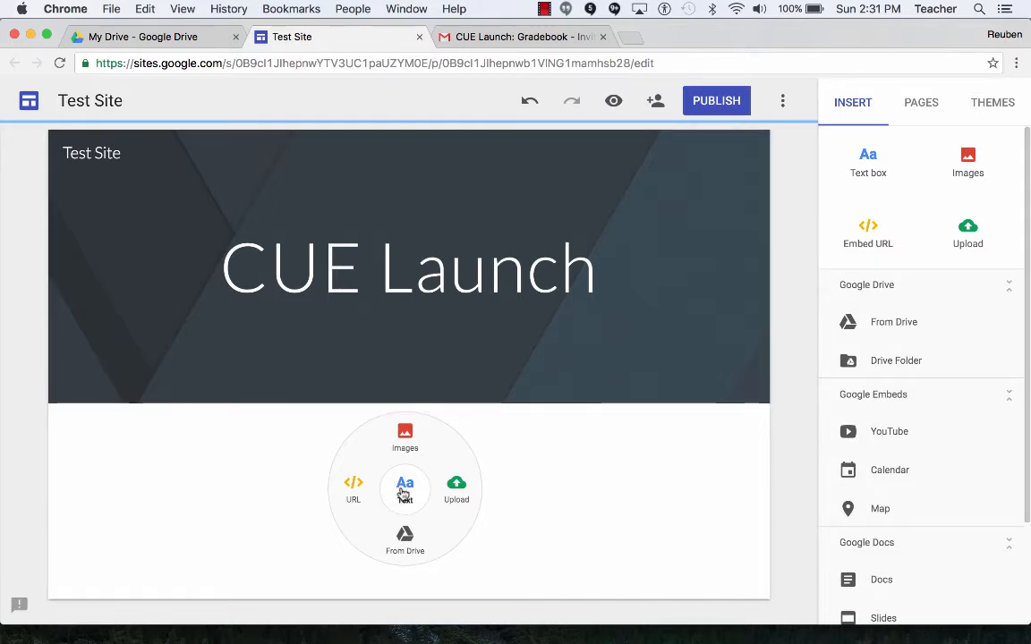
# Insert a text box reading 'Welcome!' into the page body.
pyautogui.click(405, 488)
pyautogui.write('Welcome!')
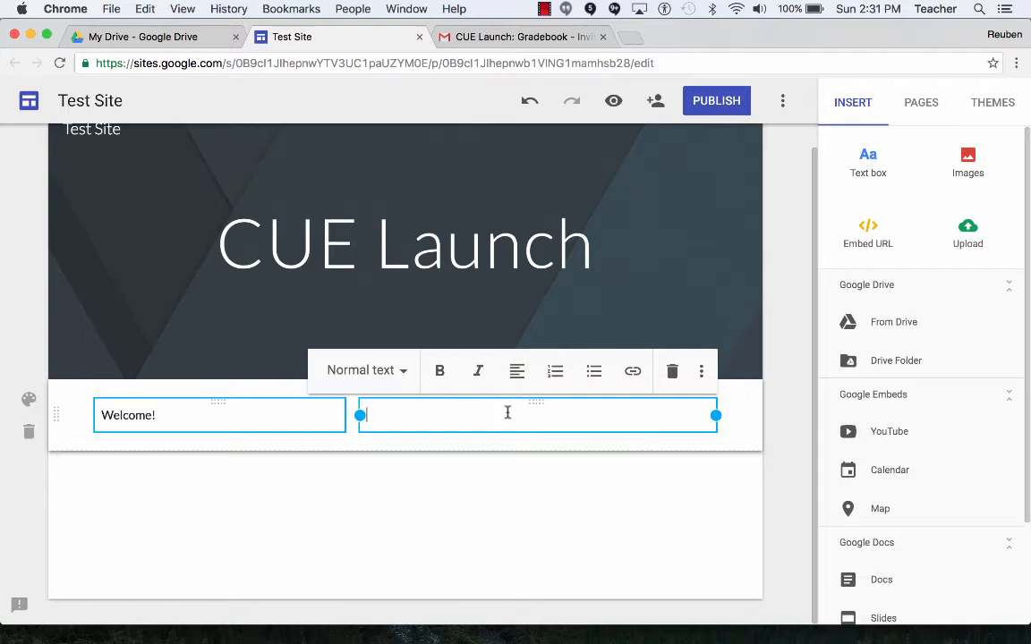
pyautogui.moveTo(320, 517)
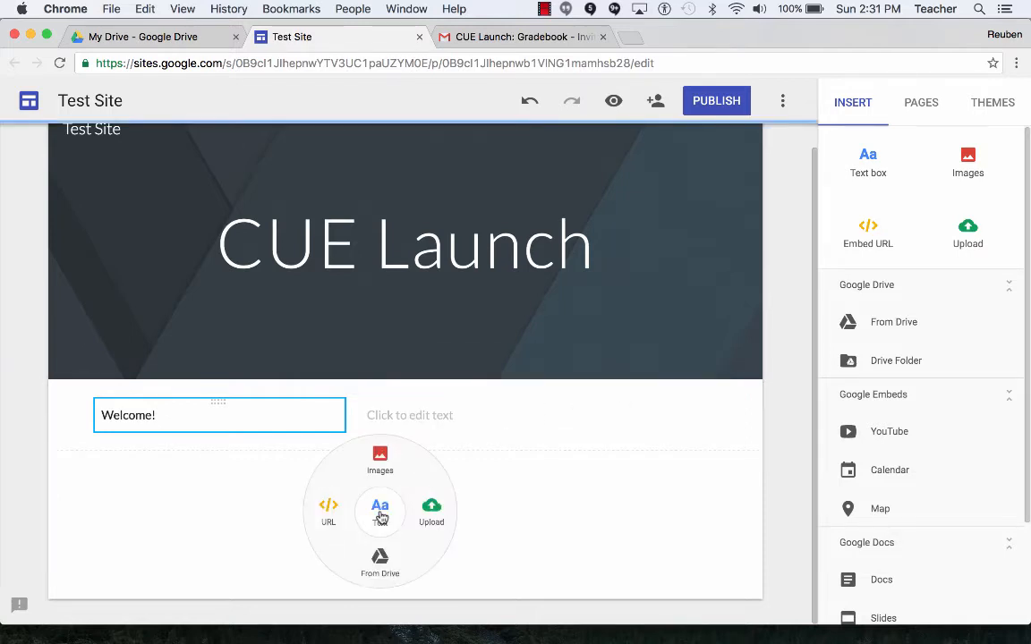
# Insert the first rocket-launch photo from an image search for 'Launch'.
pyautogui.click(380, 459)
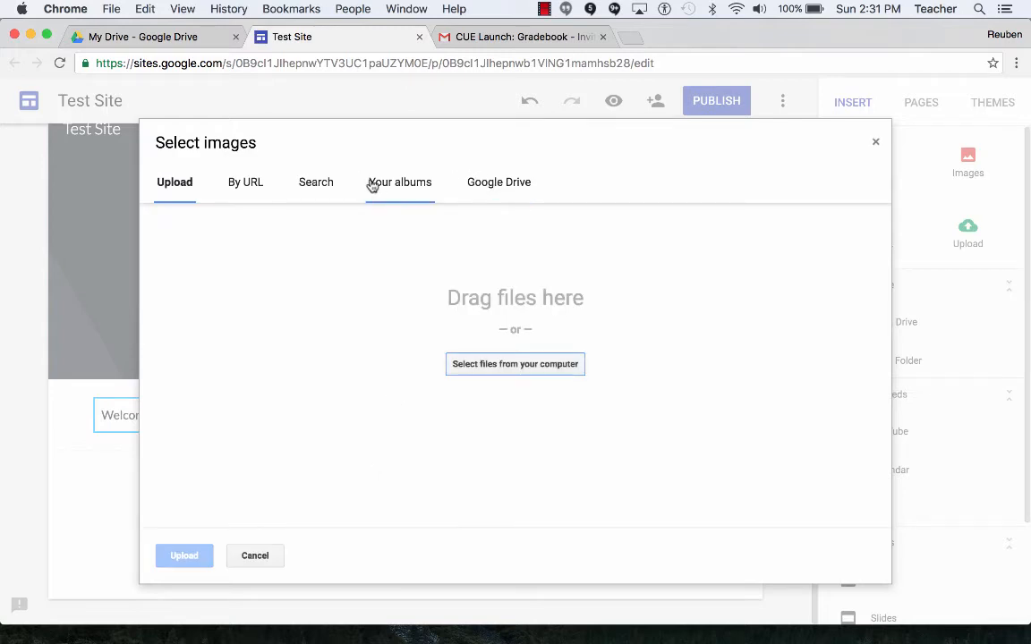
pyautogui.click(315, 181)
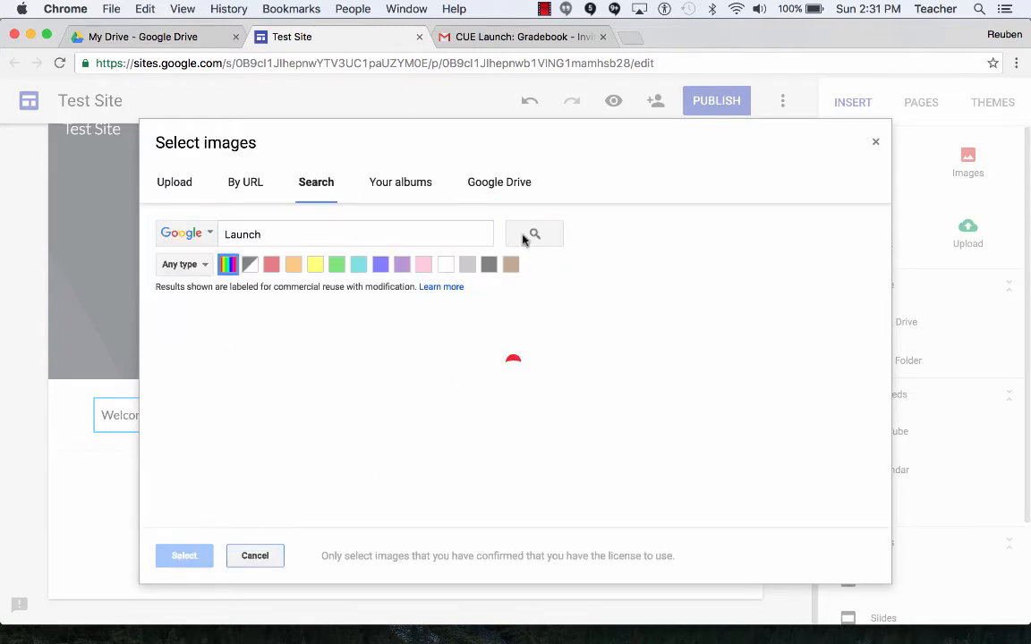
pyautogui.click(535, 234)
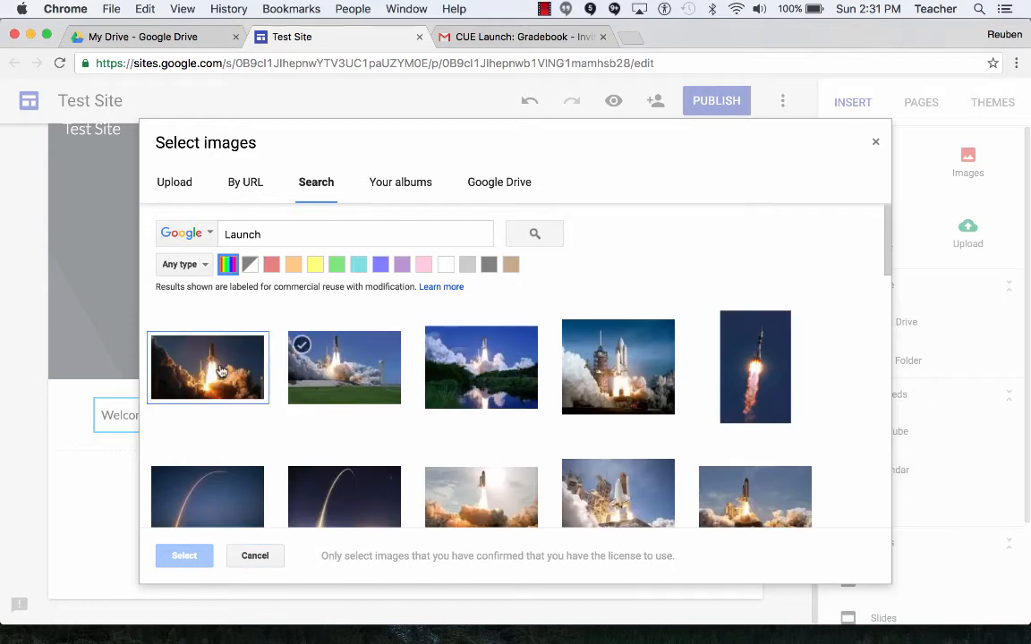
pyautogui.click(207, 367)
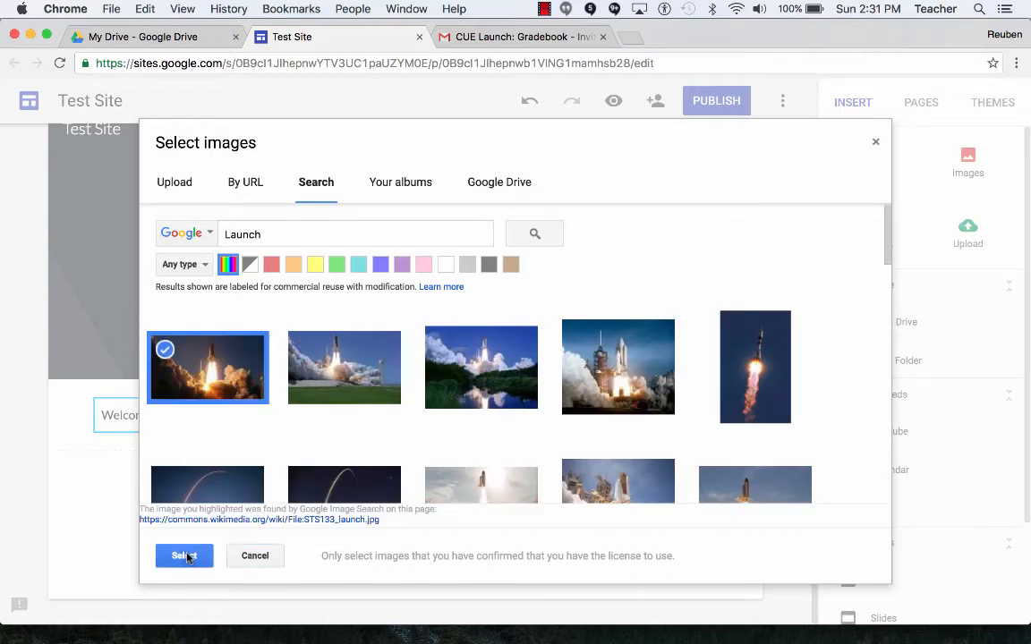
pyautogui.click(184, 556)
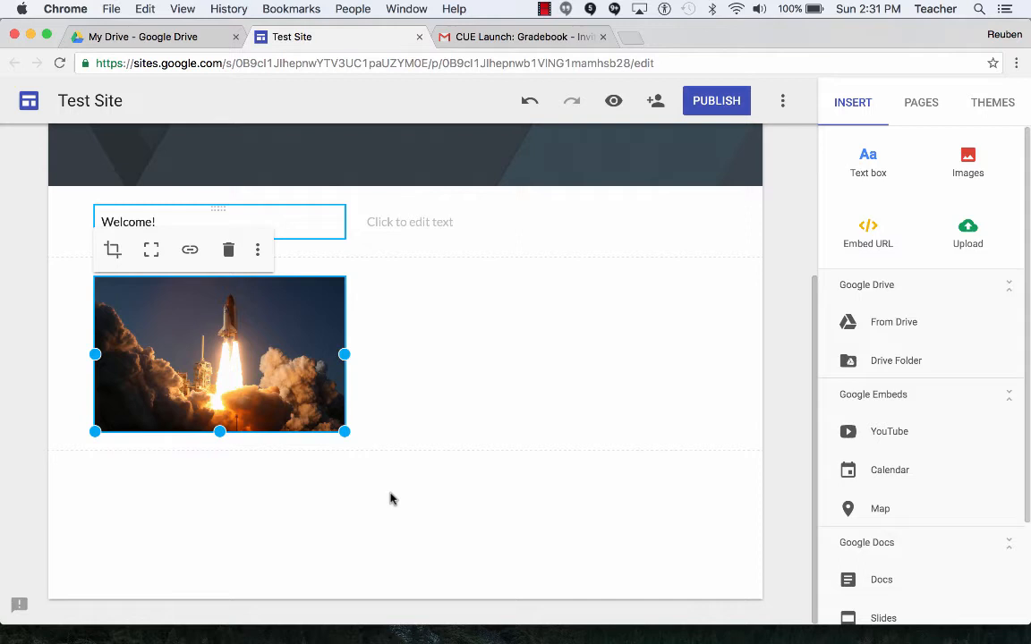
pyautogui.click(586, 352)
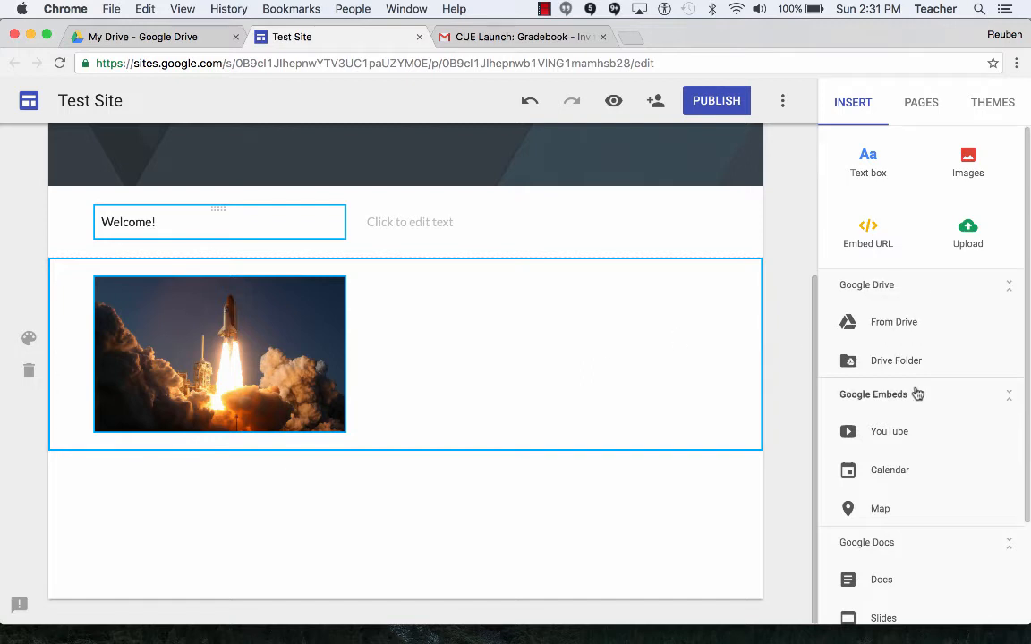
pyautogui.moveTo(884, 434)
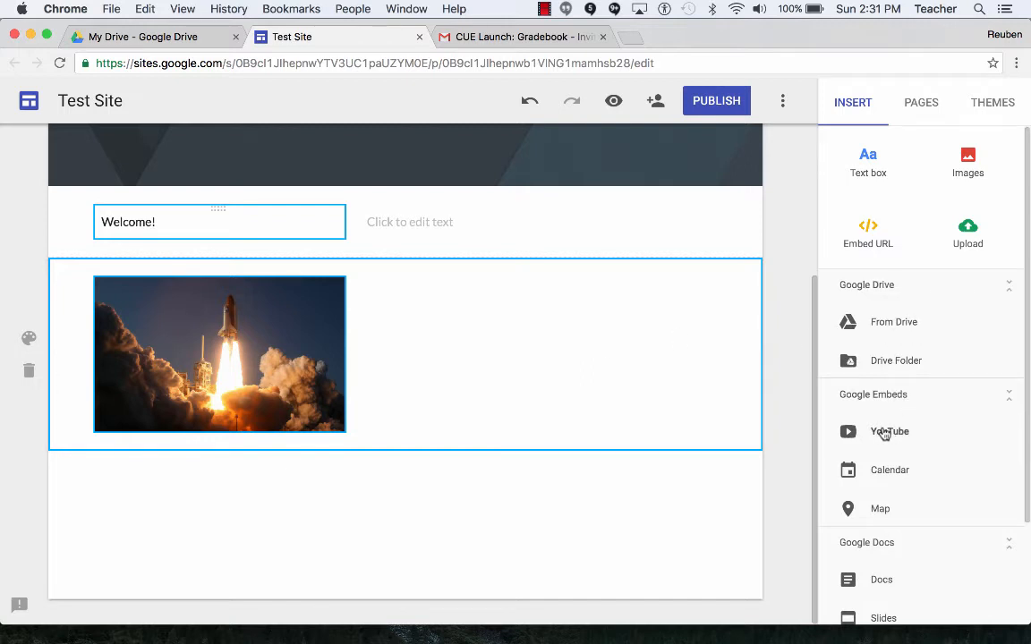
pyautogui.moveTo(887, 474)
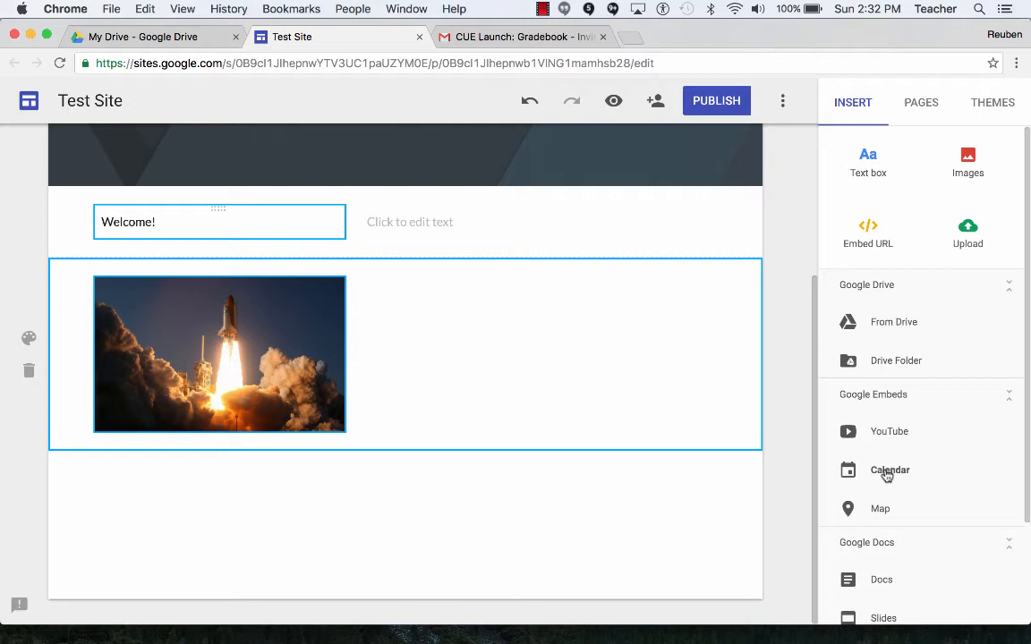
pyautogui.moveTo(706, 542)
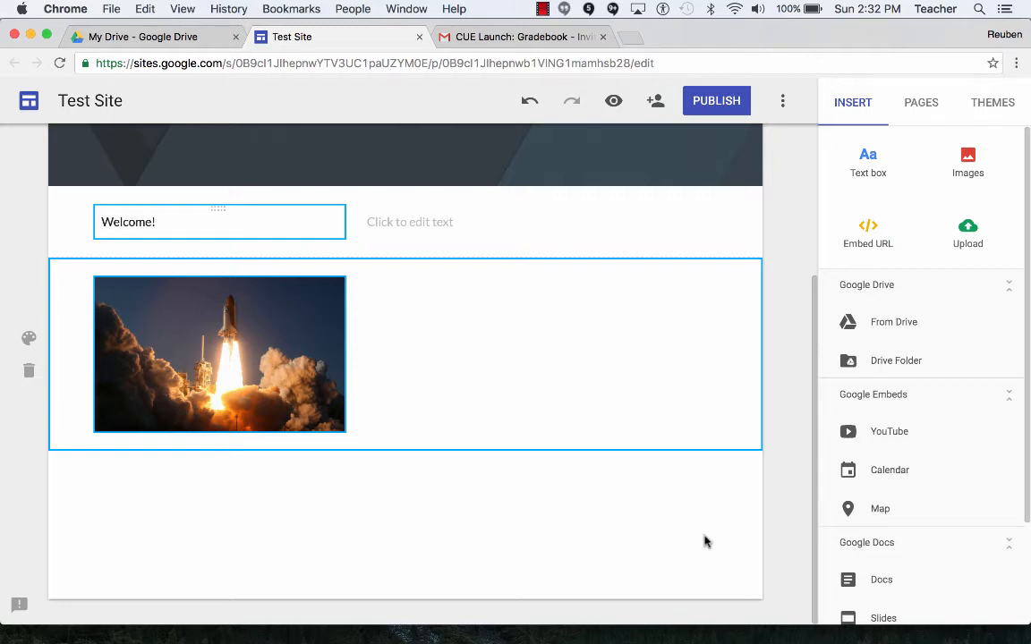
pyautogui.moveTo(673, 492)
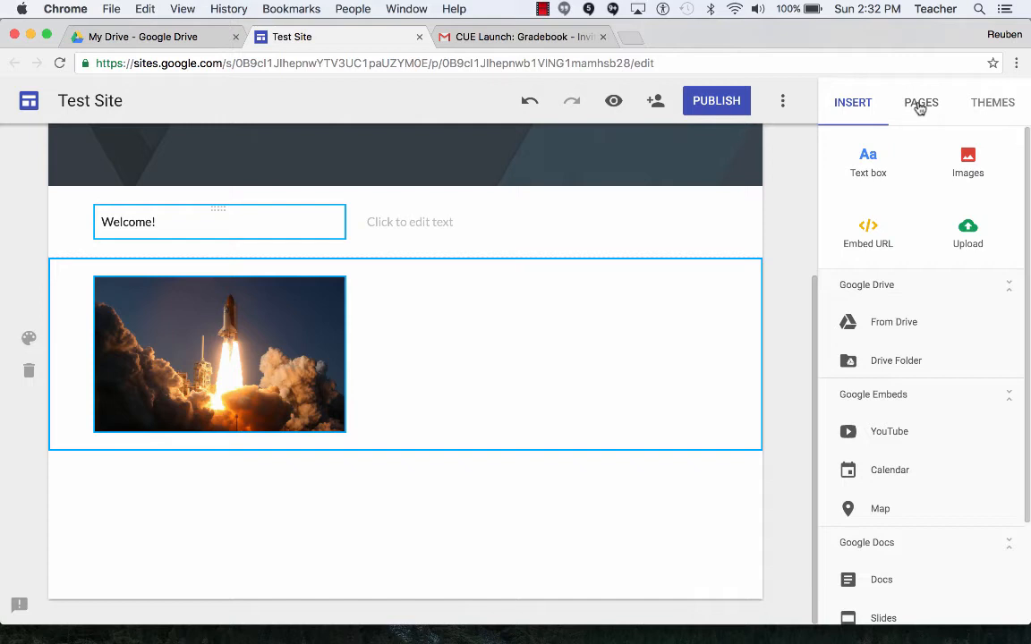
# Add a second site page named 'Page 2'.
pyautogui.click(920, 102)
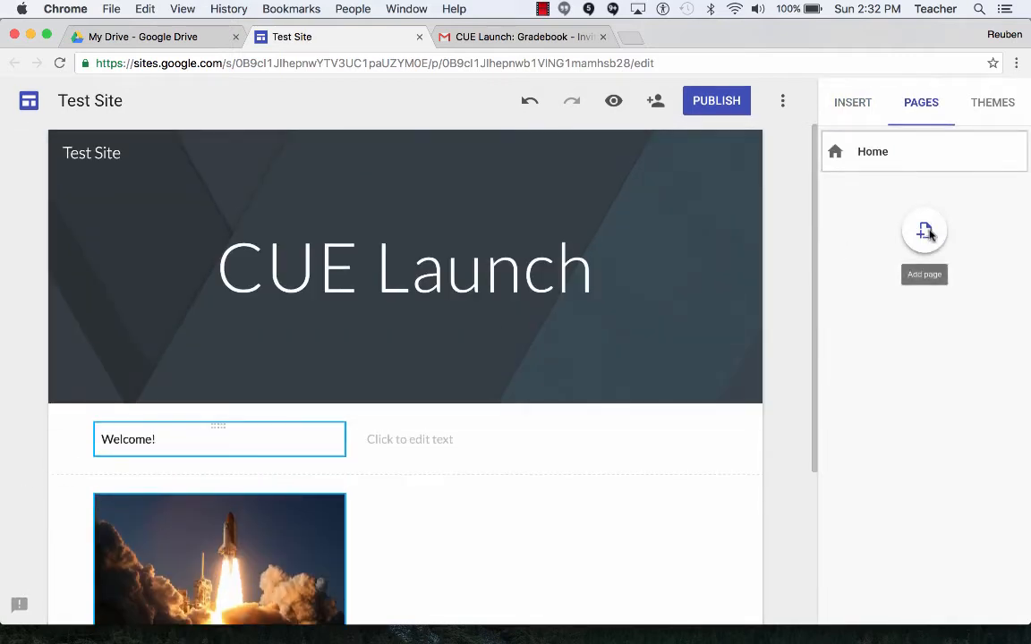
pyautogui.click(924, 231)
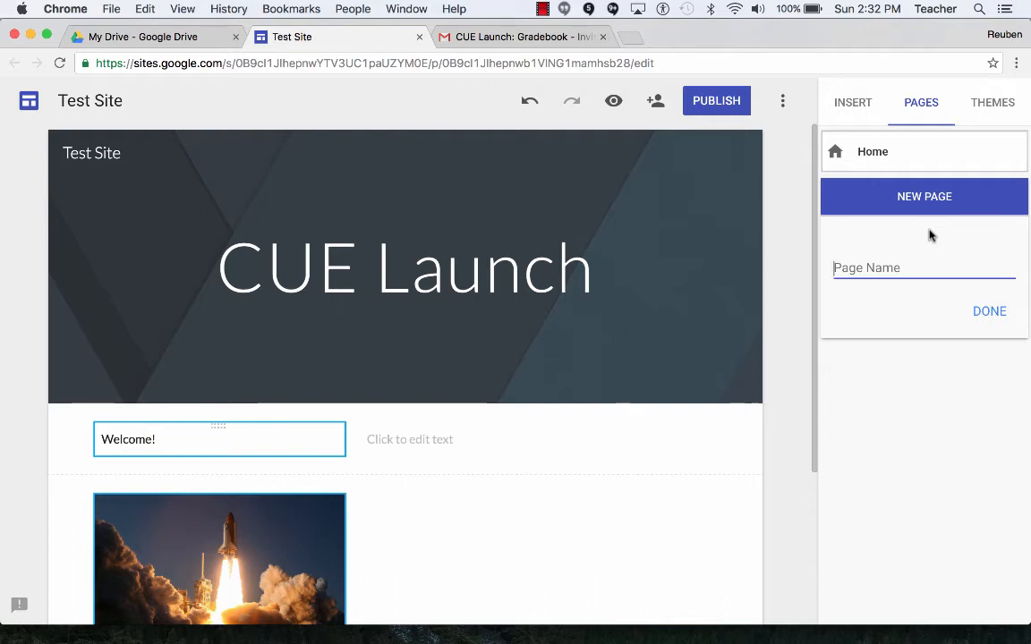
pyautogui.write('Page 2')
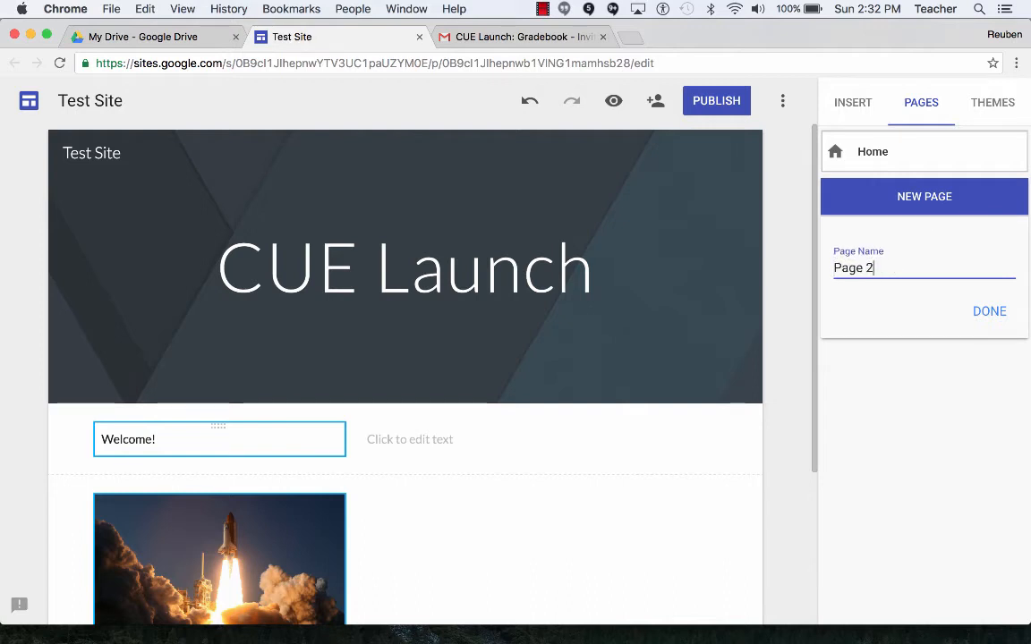
pyautogui.click(989, 310)
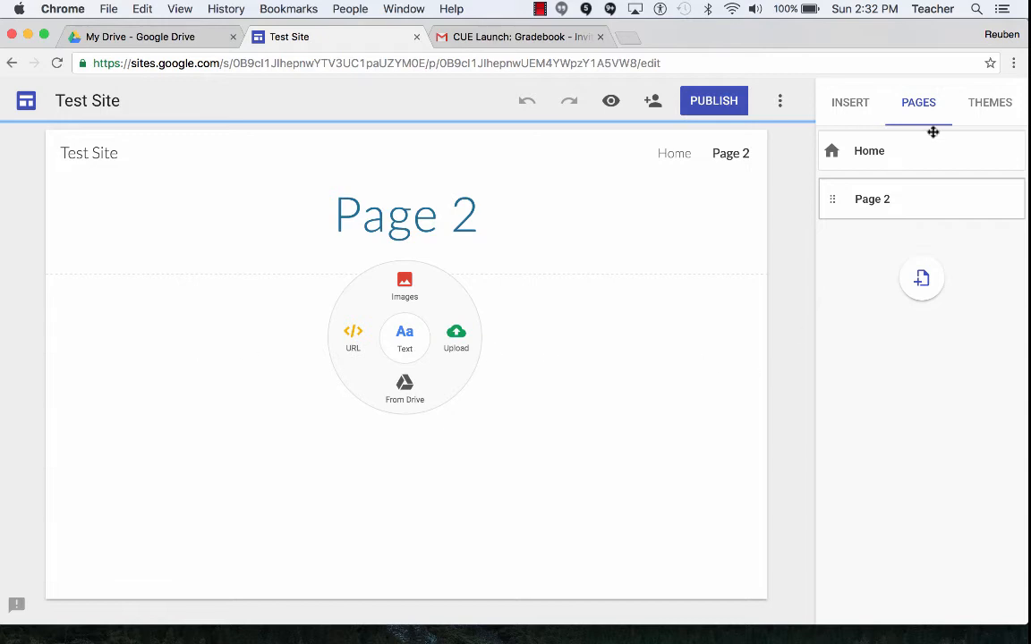
pyautogui.click(990, 102)
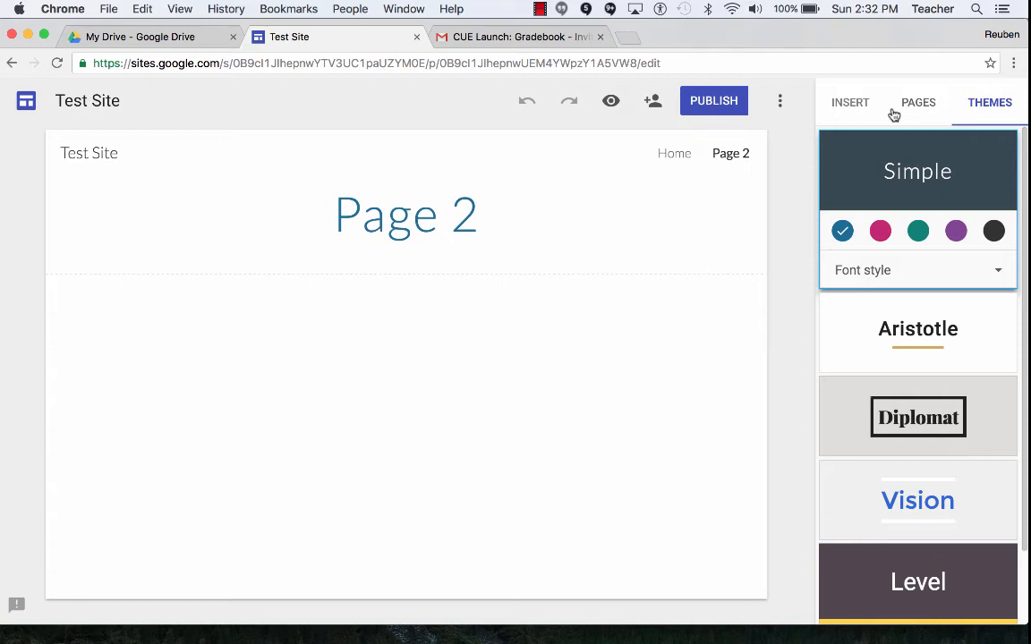
pyautogui.moveTo(938, 280)
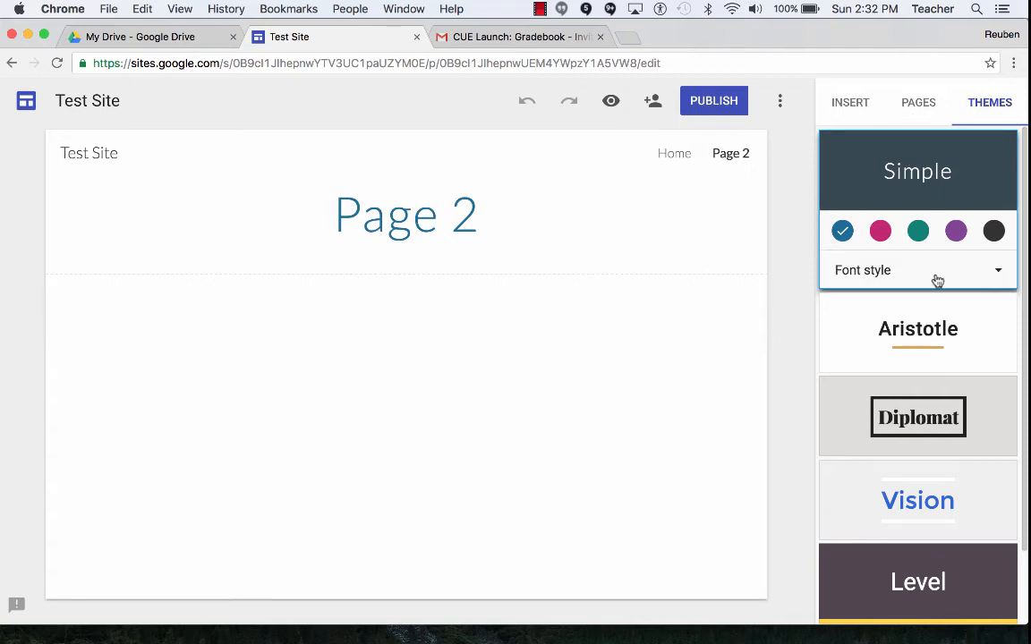
# Apply the Vision theme in purple with a different font style.
pyautogui.click(917, 328)
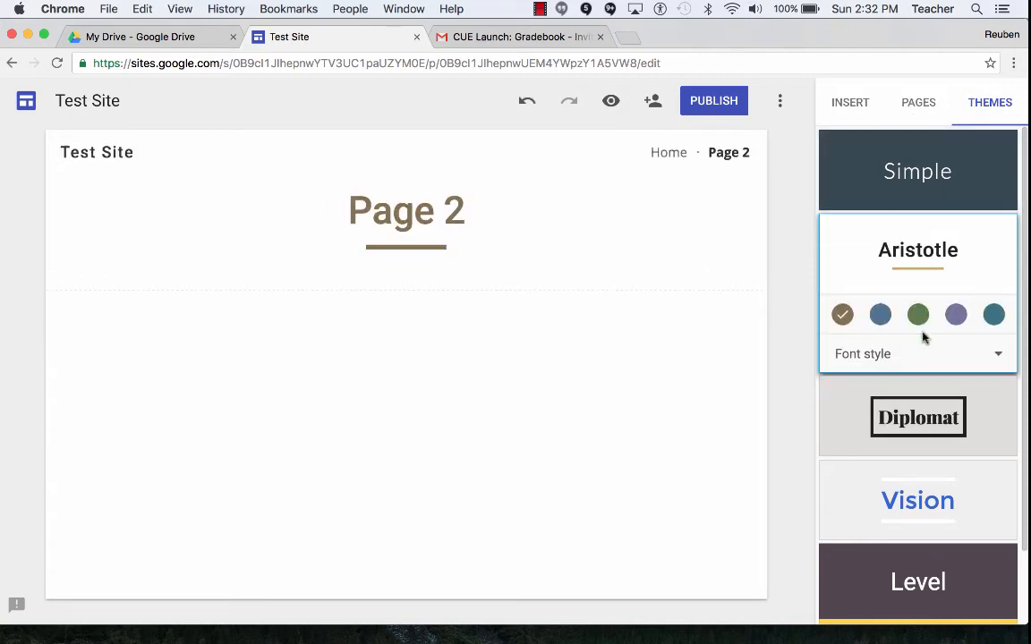
pyautogui.click(917, 499)
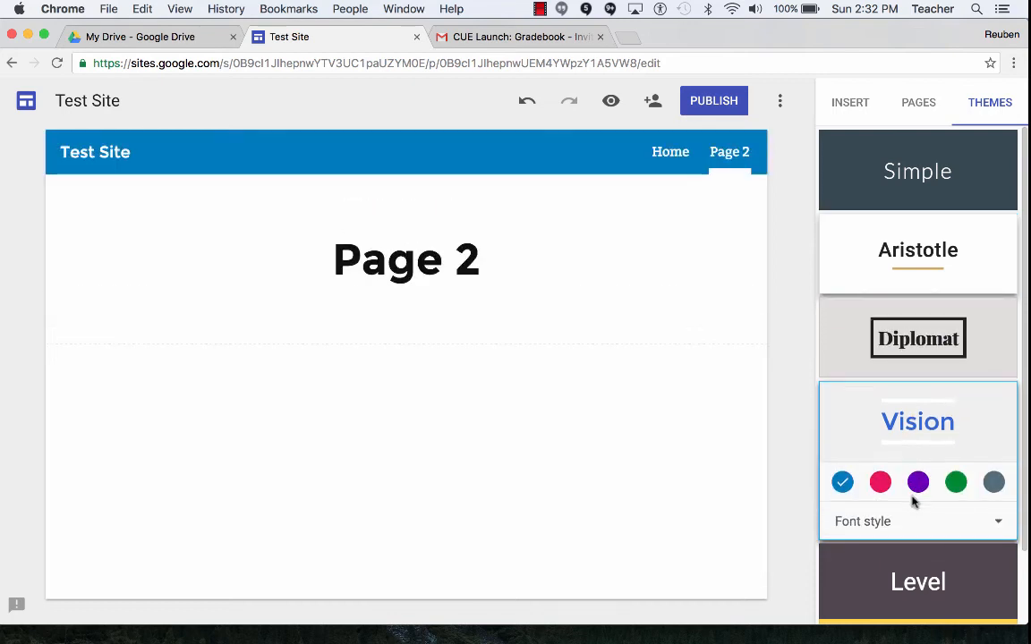
pyautogui.click(917, 482)
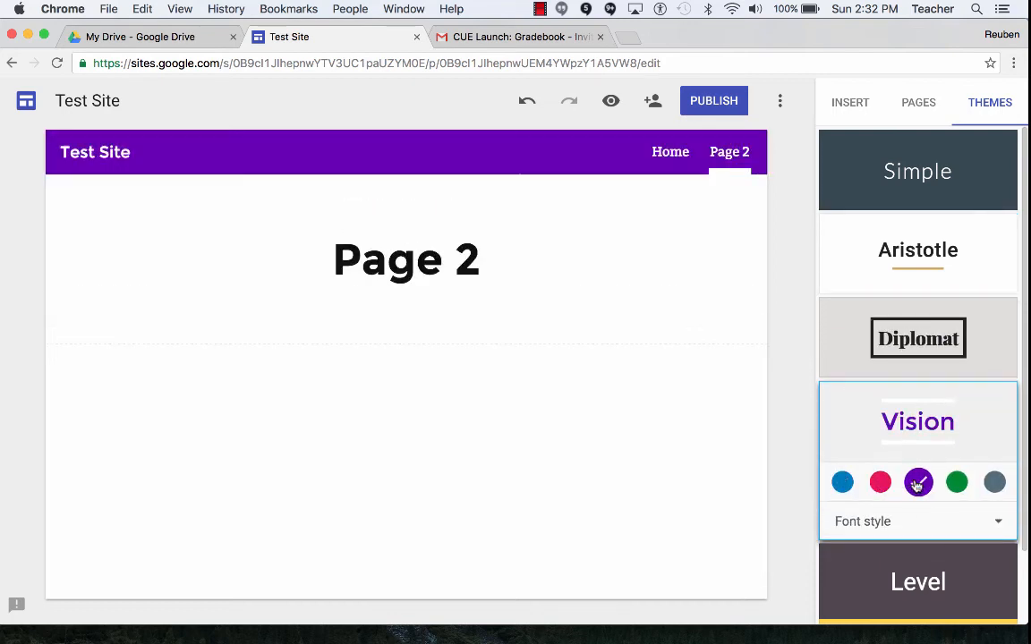
pyautogui.click(917, 521)
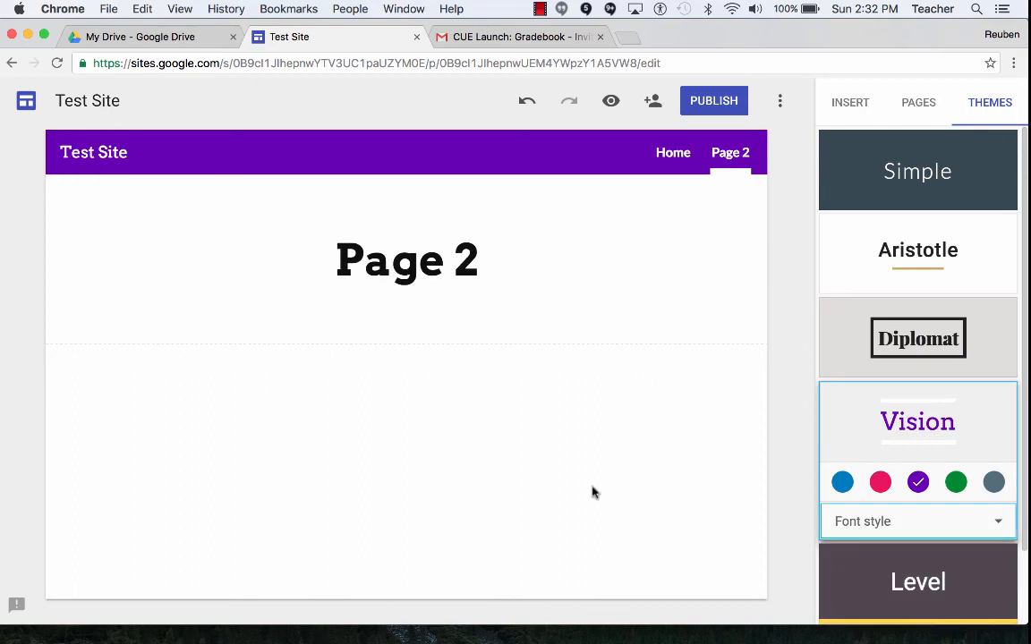
pyautogui.moveTo(713, 101)
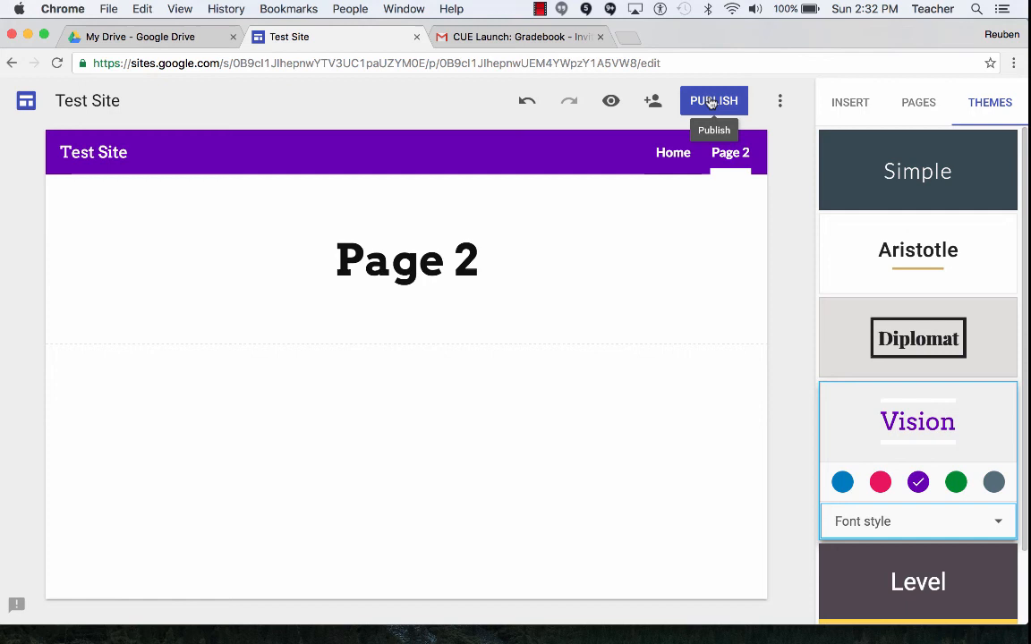
# Publish the site to the web at the 'testrhcuelaunch' address.
pyautogui.click(713, 100)
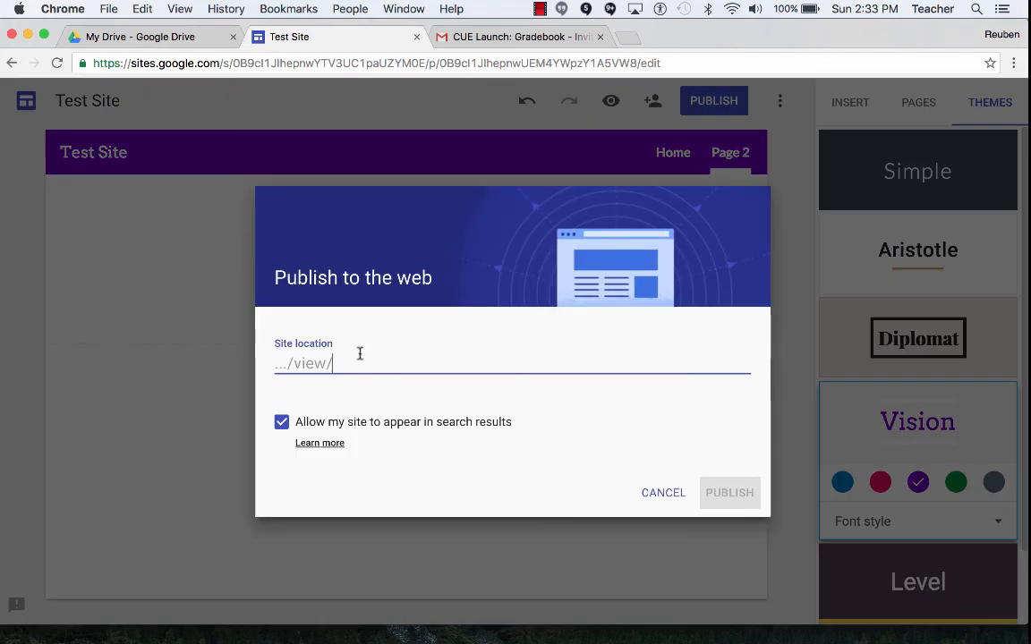
pyautogui.write('testrhcuelaunch')
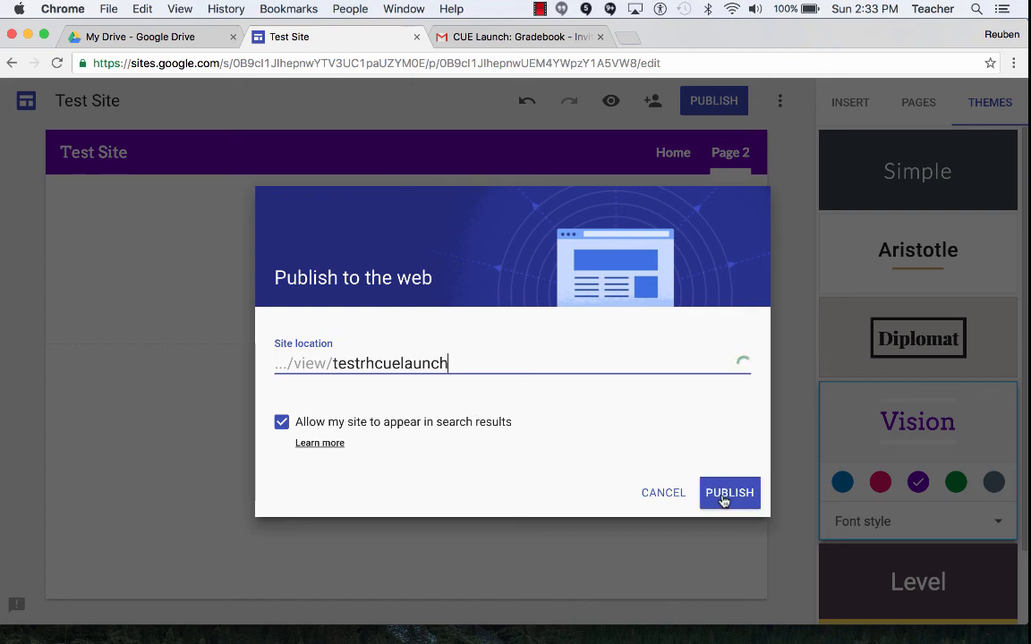
pyautogui.click(729, 493)
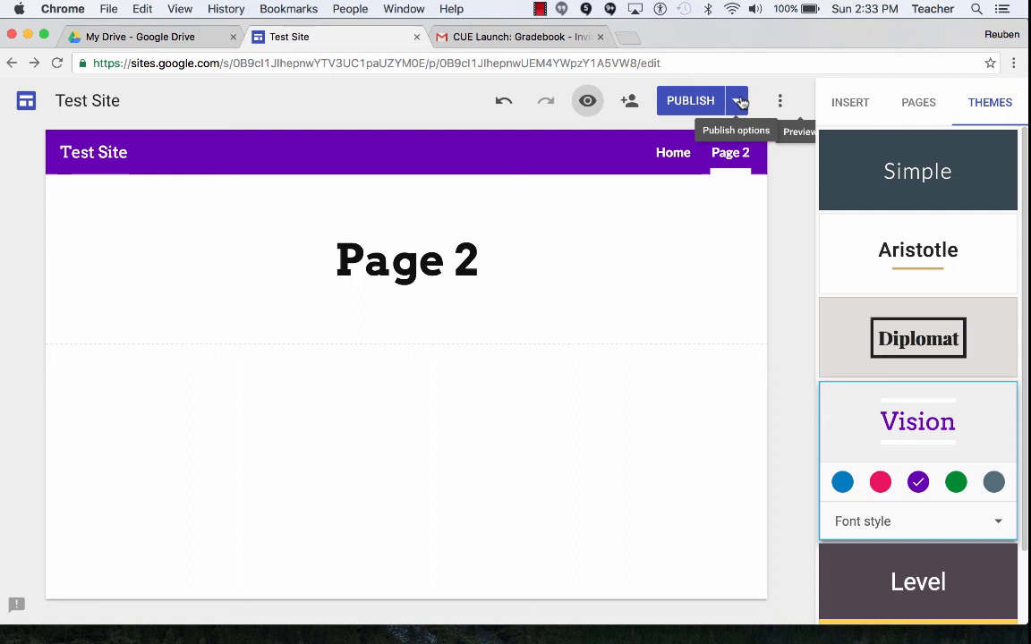
# View the live published site's Home page in a new tab.
pyautogui.click(736, 100)
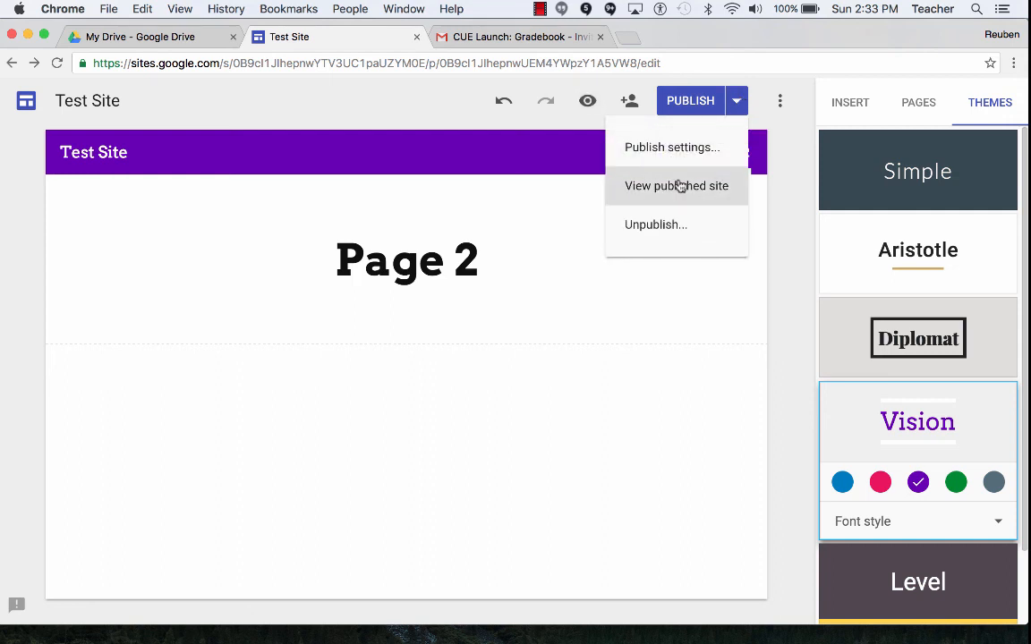
pyautogui.click(677, 186)
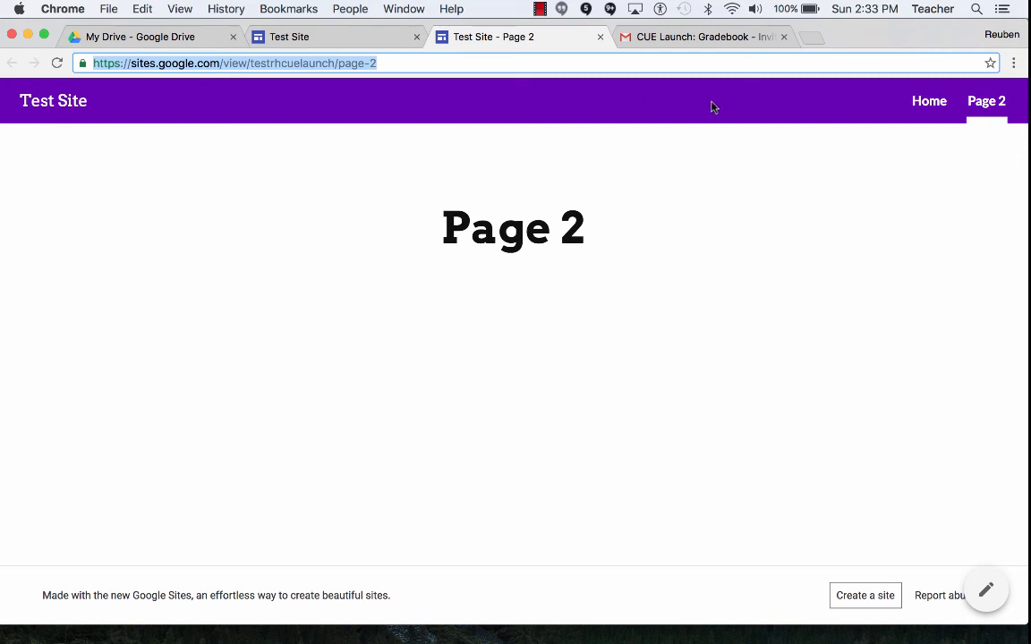
pyautogui.click(929, 100)
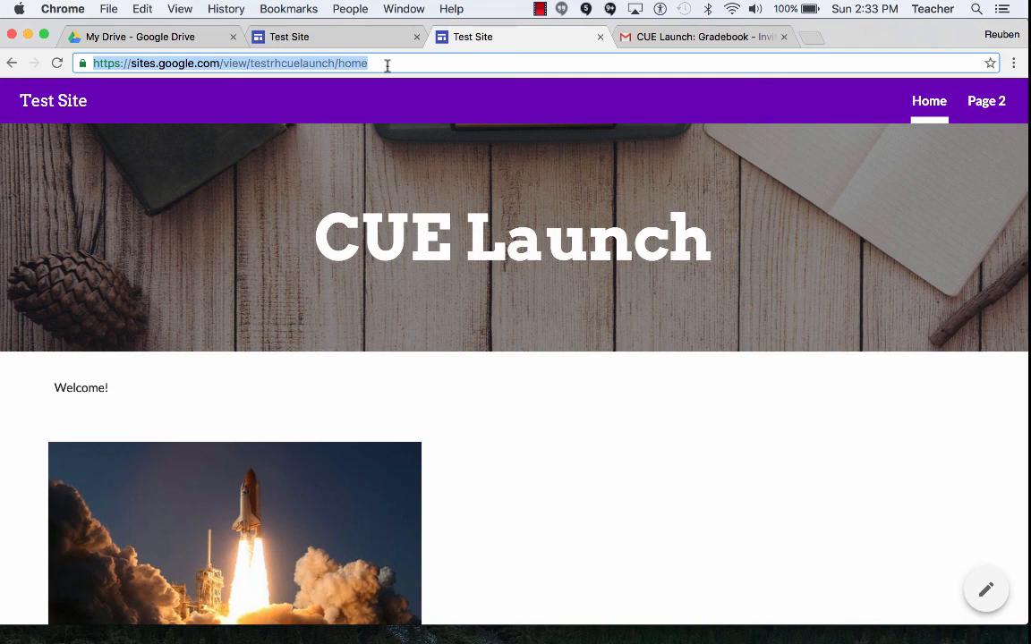
pyautogui.moveTo(730, 117)
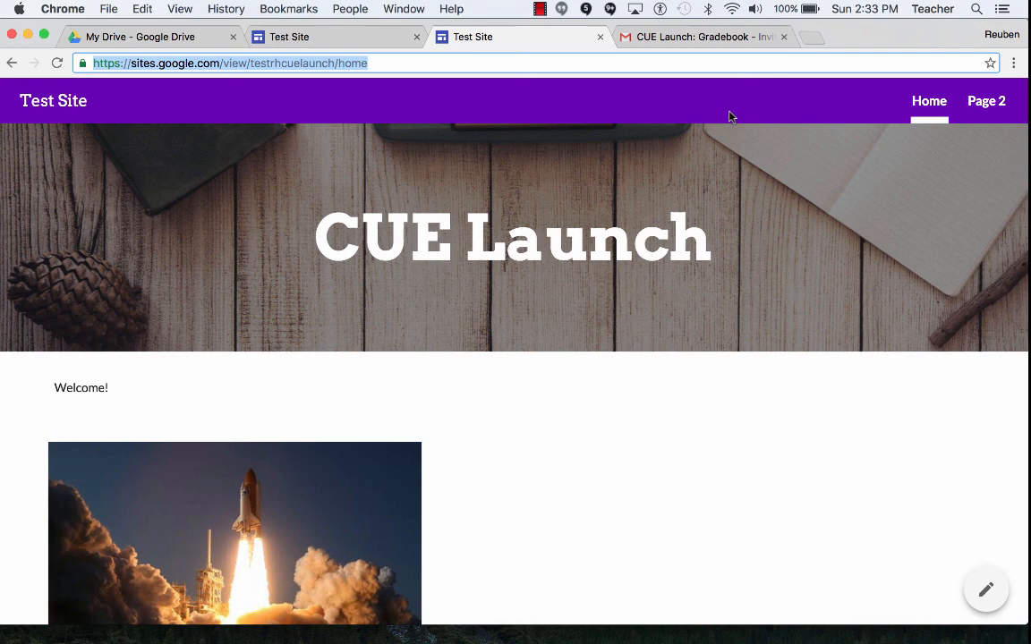